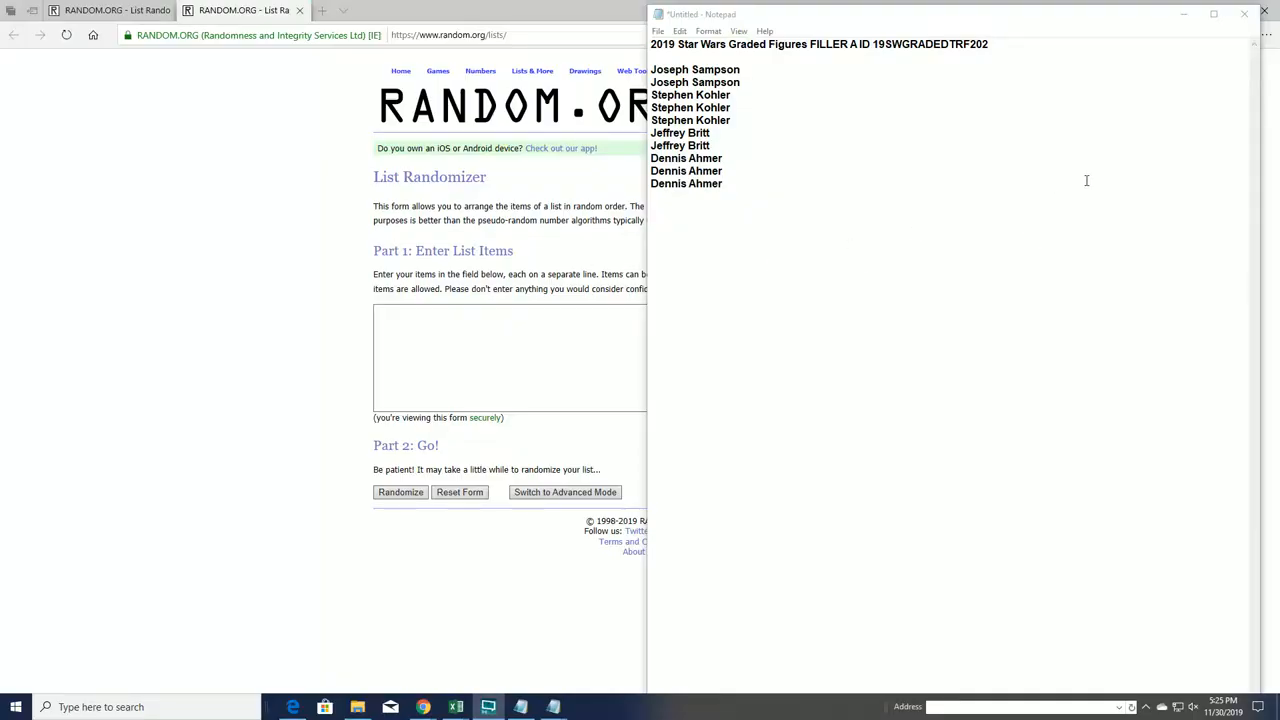
pyautogui.moveTo(932, 177)
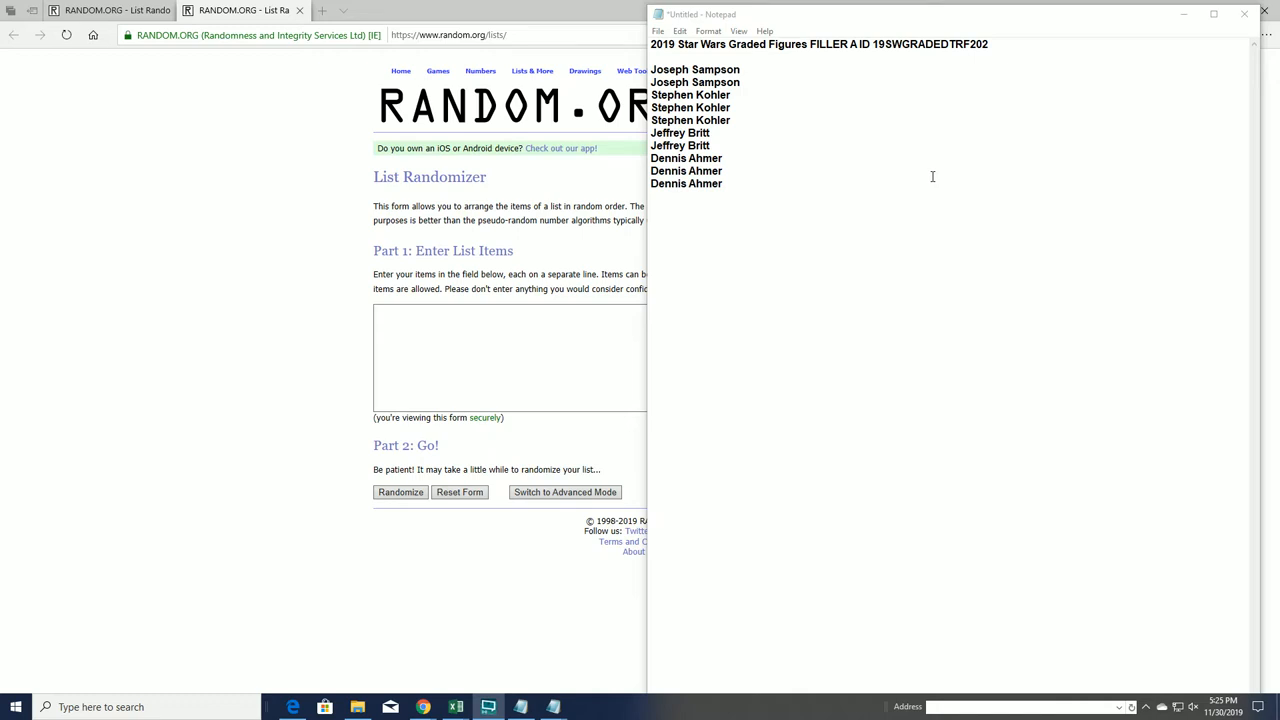
pyautogui.moveTo(795, 167)
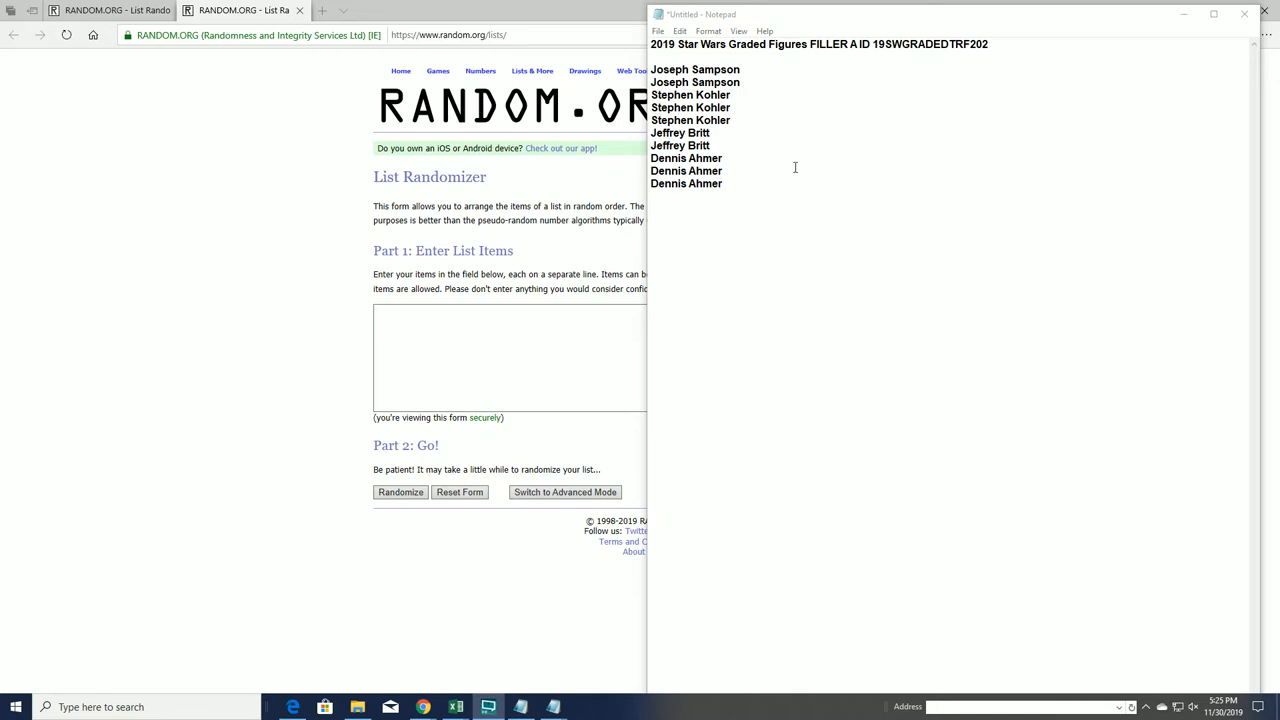
pyautogui.press('ctrl+a')
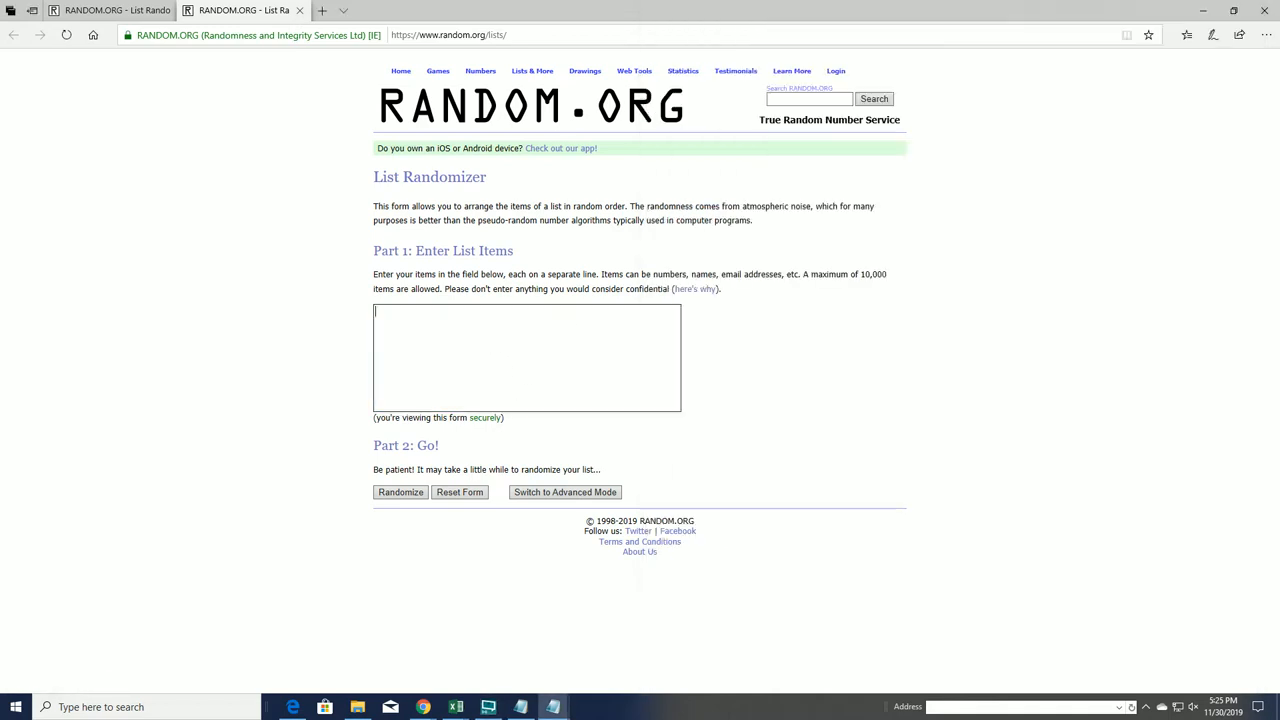
pyautogui.write('Joseph Sampson')
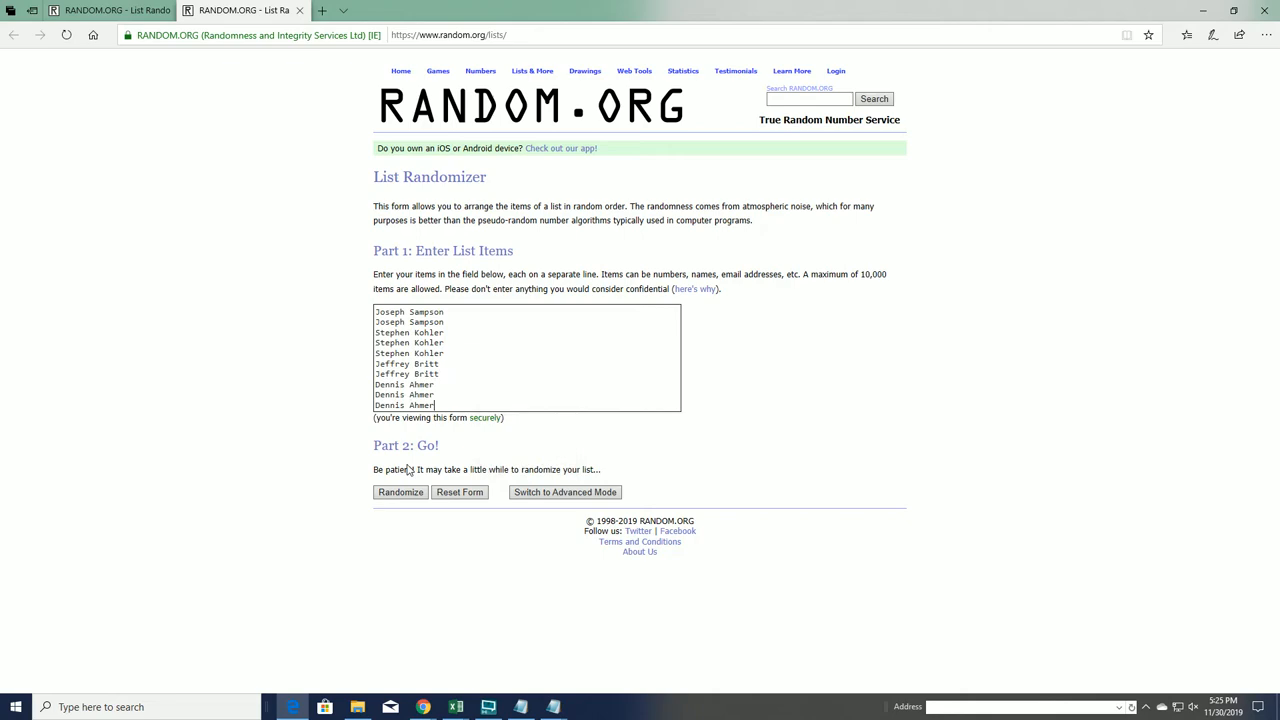
# Randomize the ten names, then reshuffle them until seven randomizations are reported.
pyautogui.click(400, 491)
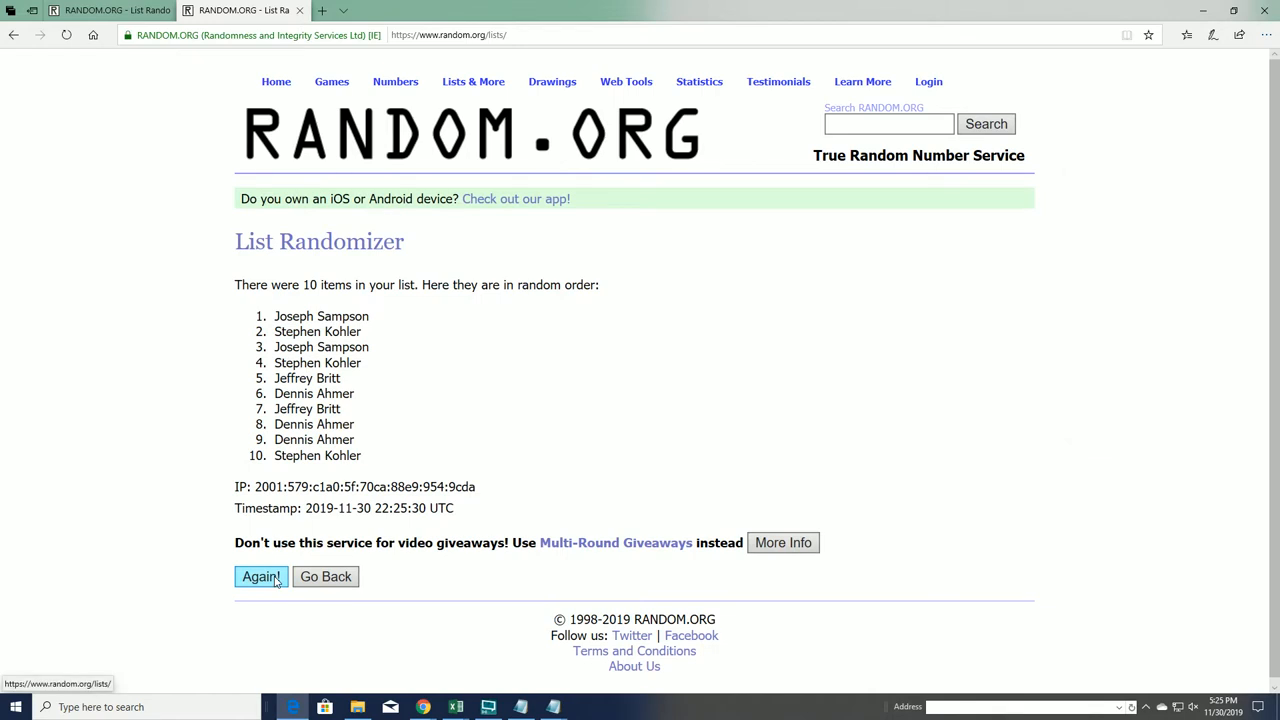
pyautogui.click(260, 576)
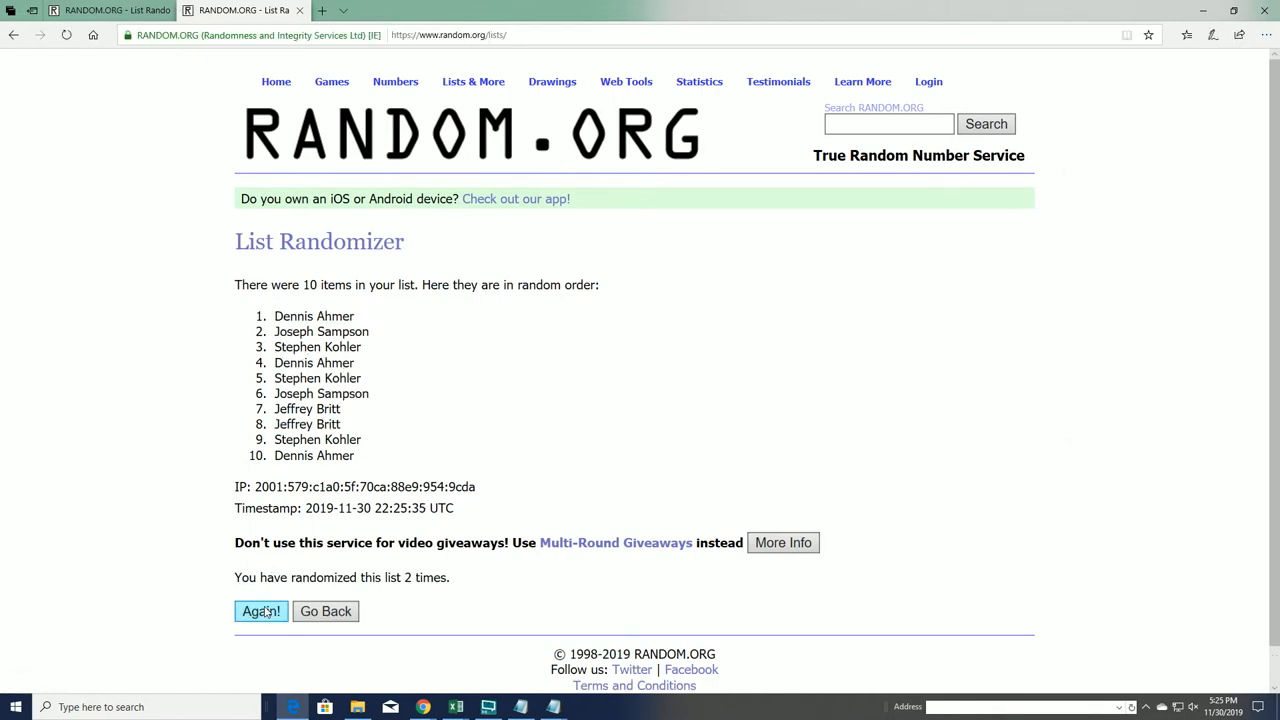
pyautogui.click(261, 611)
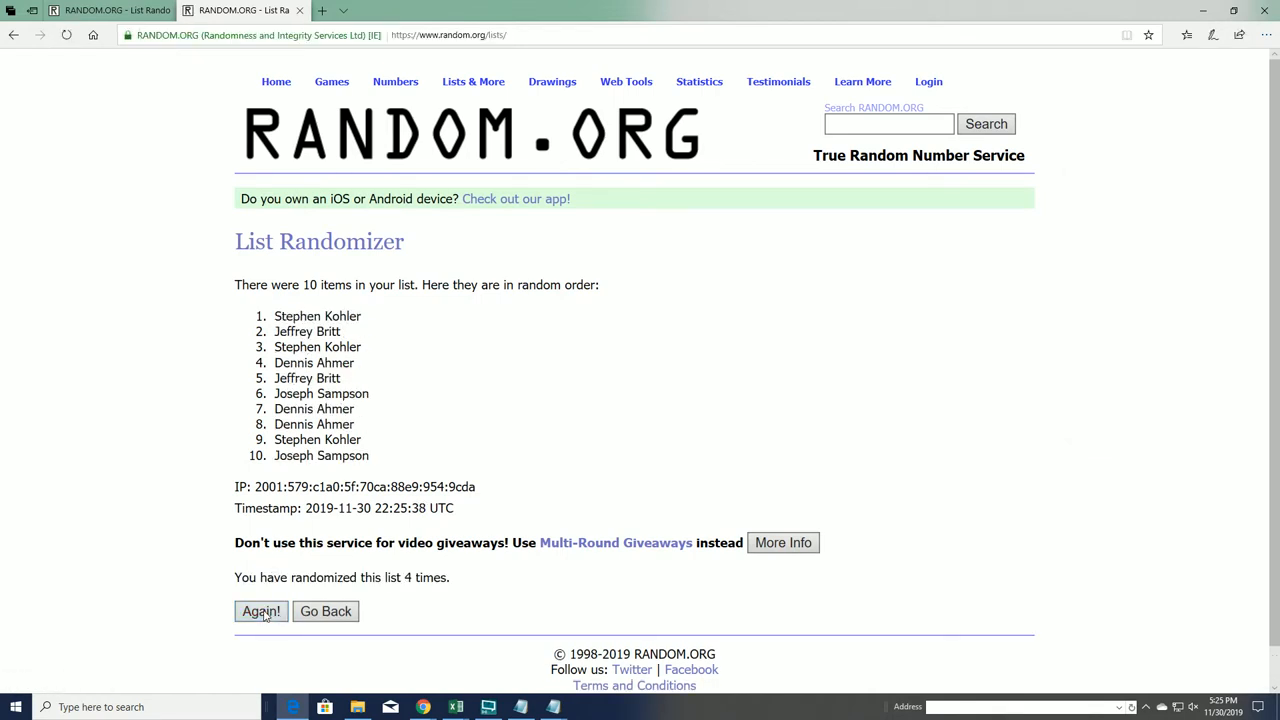
pyautogui.click(261, 611)
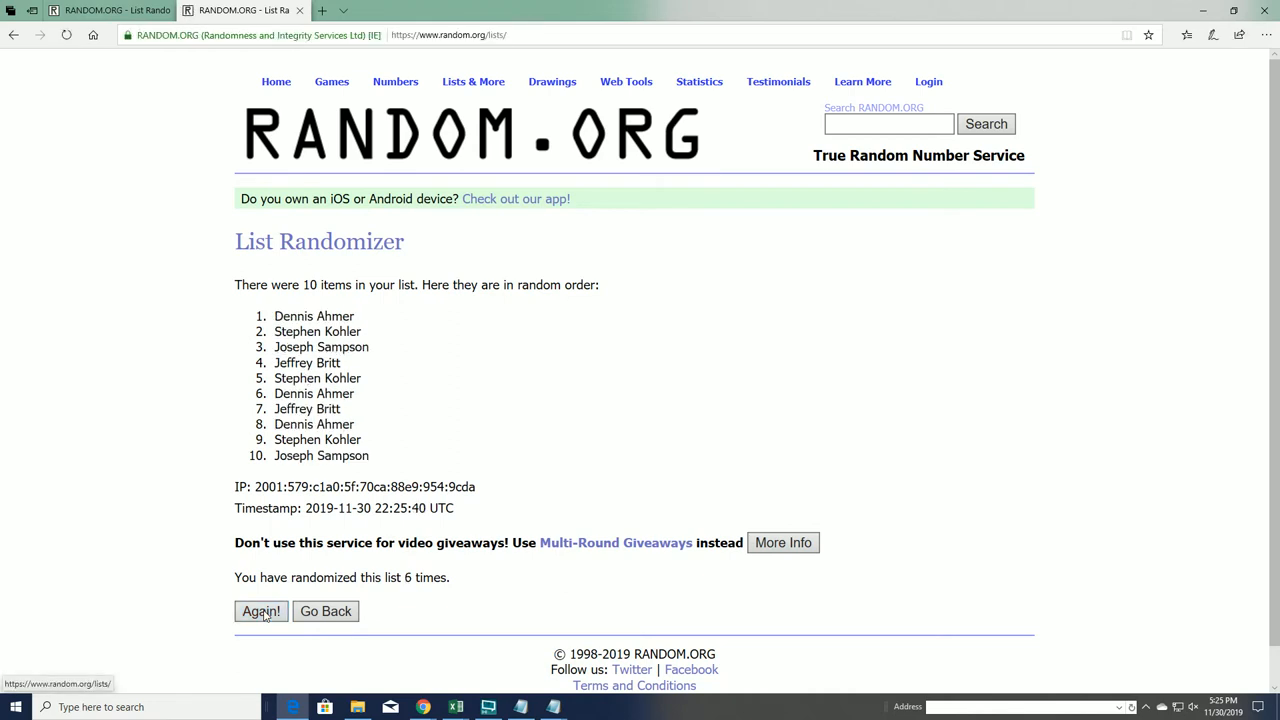
pyautogui.click(261, 611)
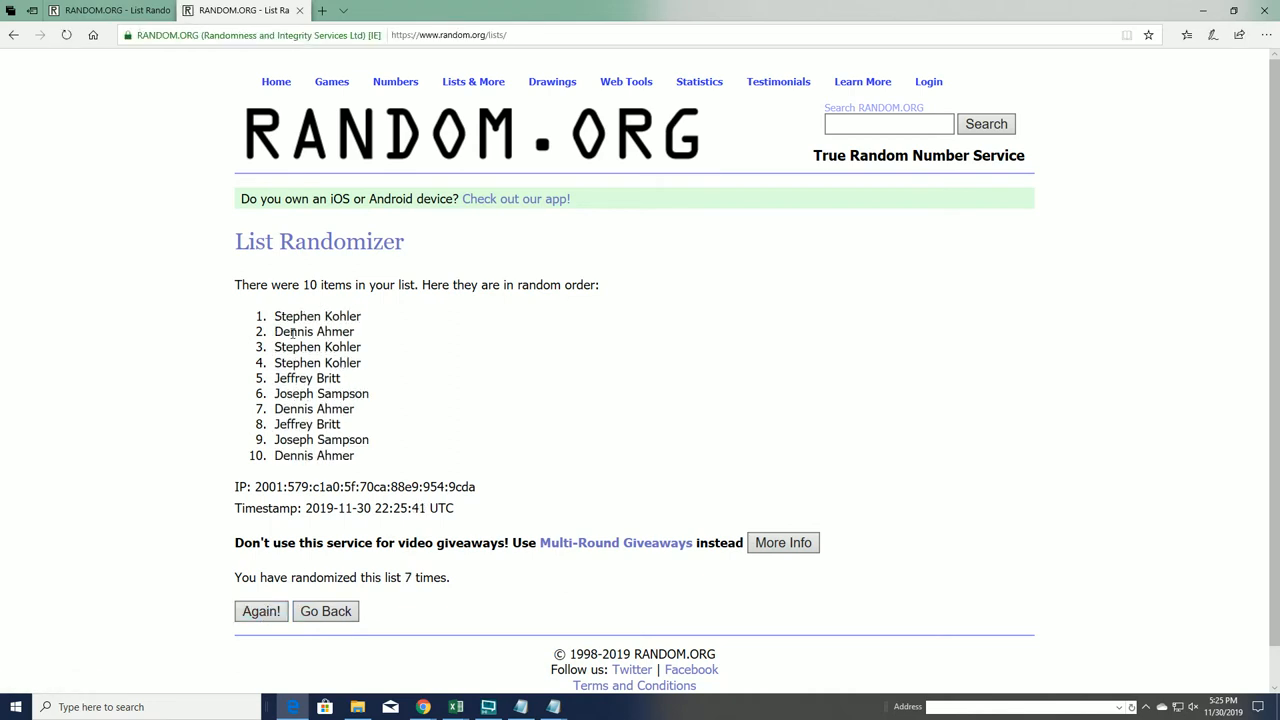
# Highlight result names 1–5 as winners, then reselect the names in Notepad.
pyautogui.moveTo(274, 316); pyautogui.dragTo(360, 347)
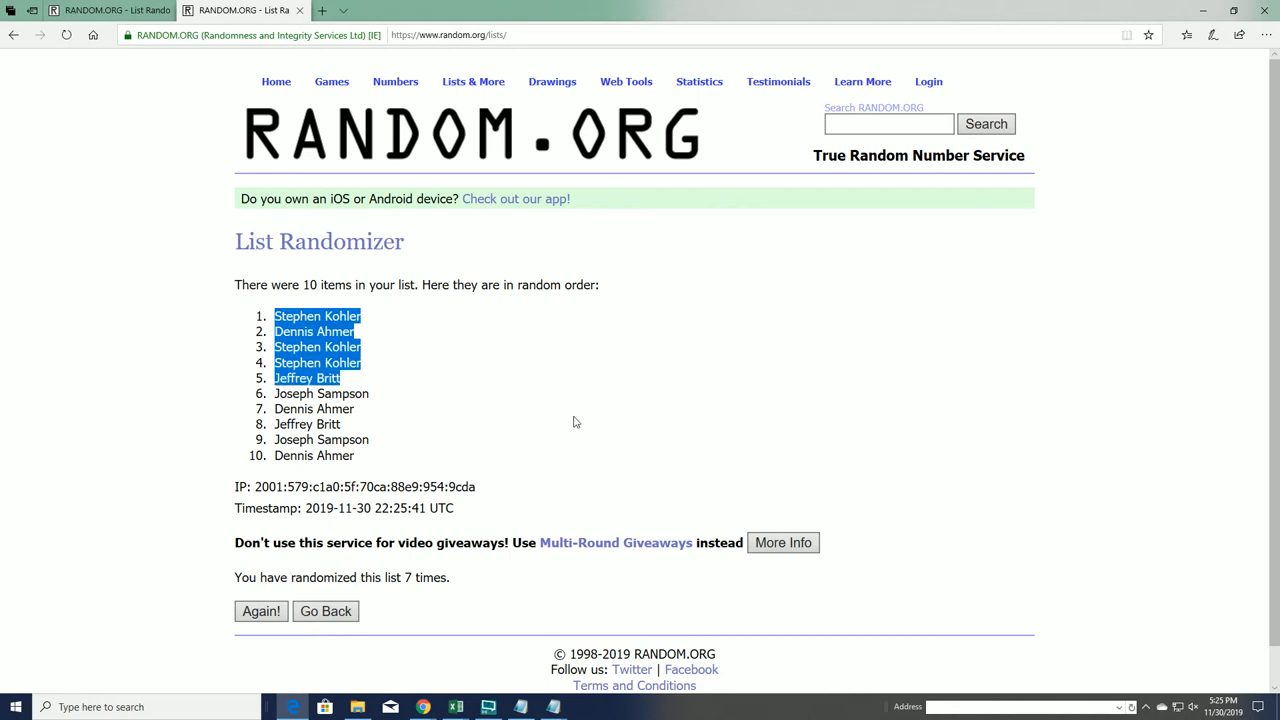
pyautogui.moveTo(573, 420)
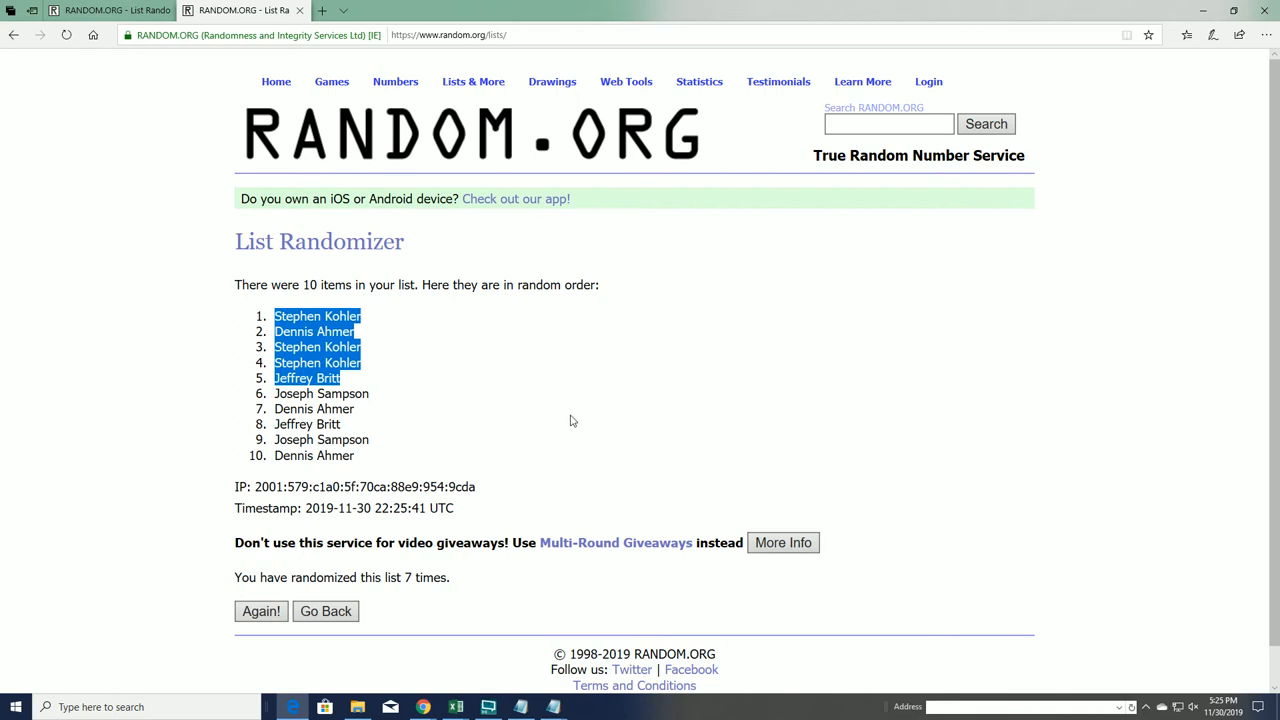
pyautogui.rightClick(340, 345)
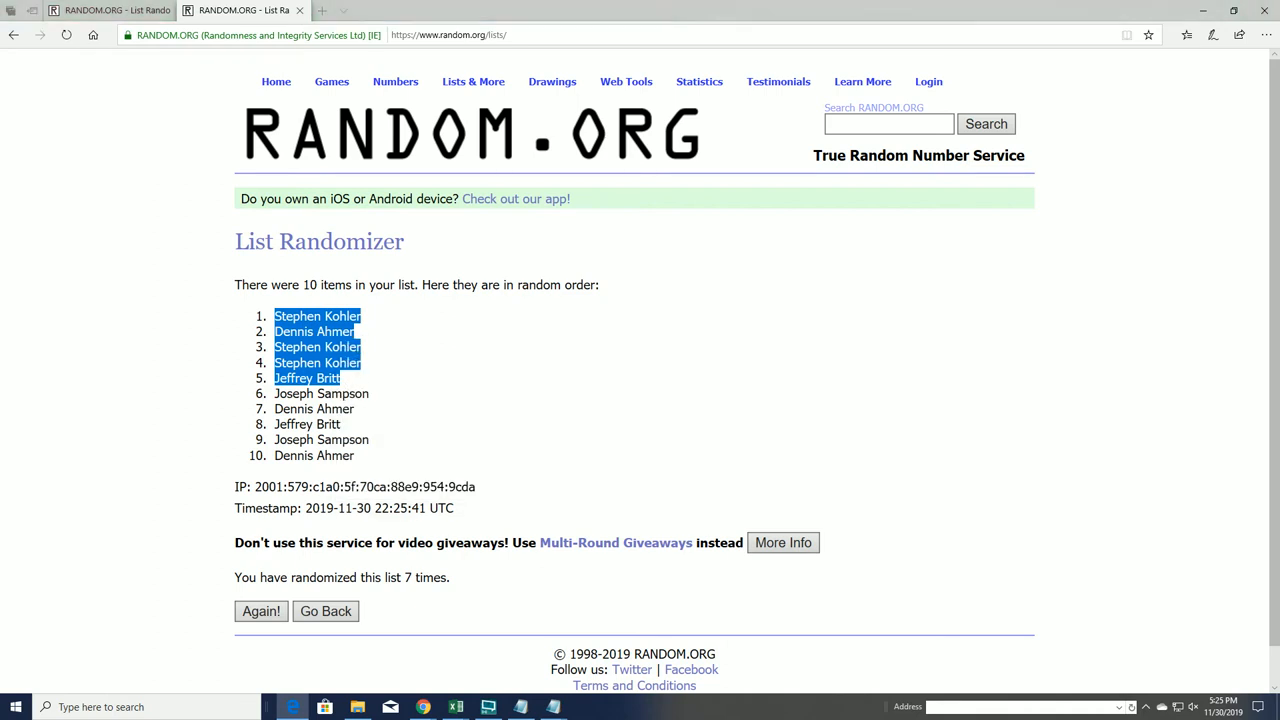
pyautogui.click(553, 707)
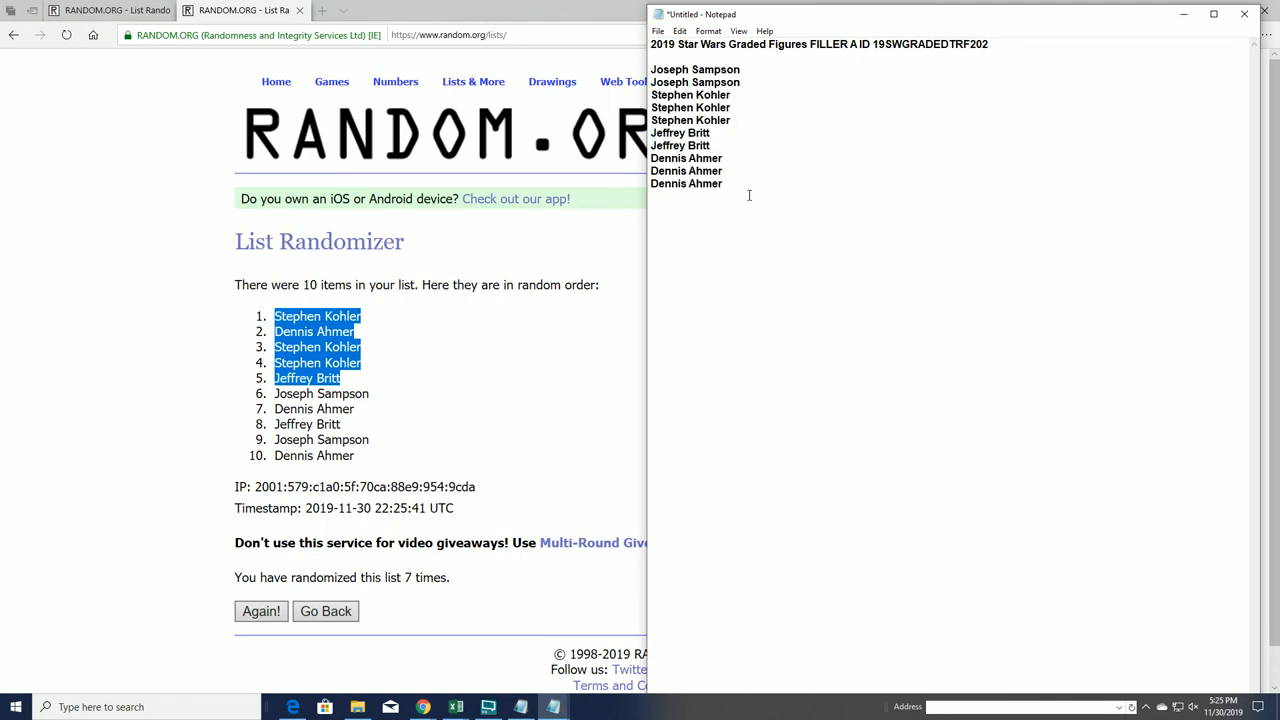
pyautogui.moveTo(695, 82); pyautogui.dragTo(725, 183)
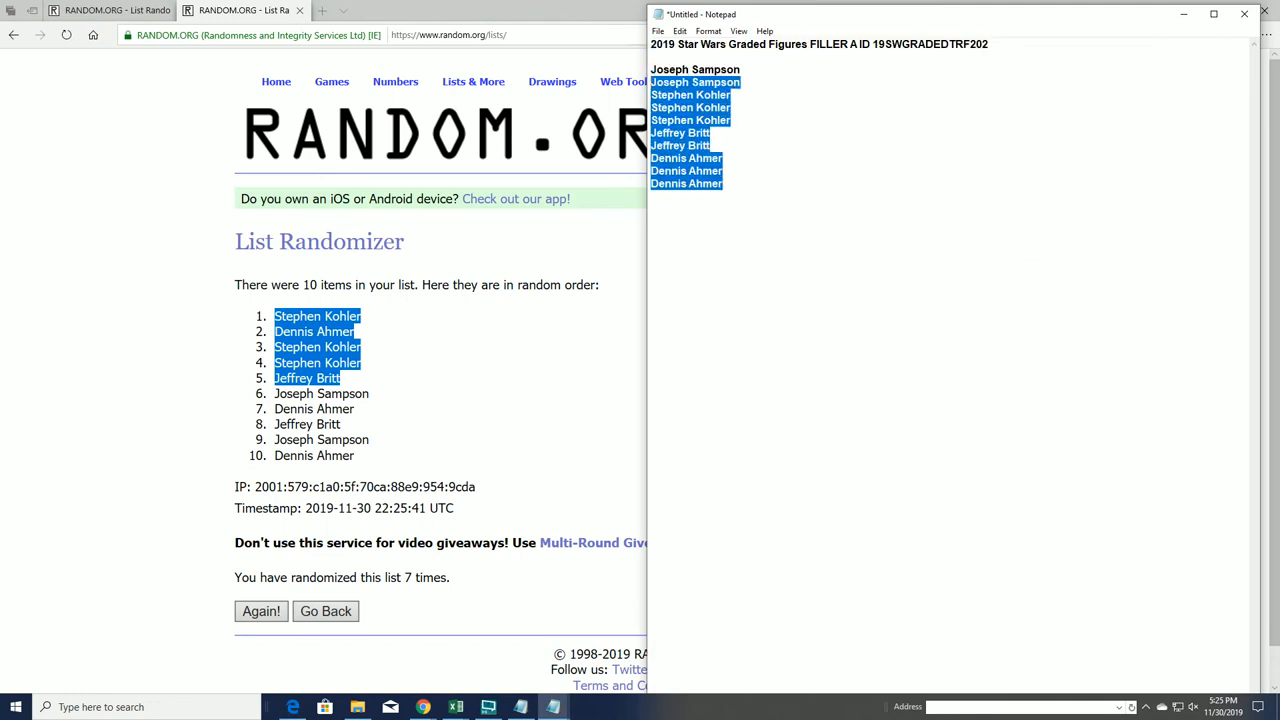